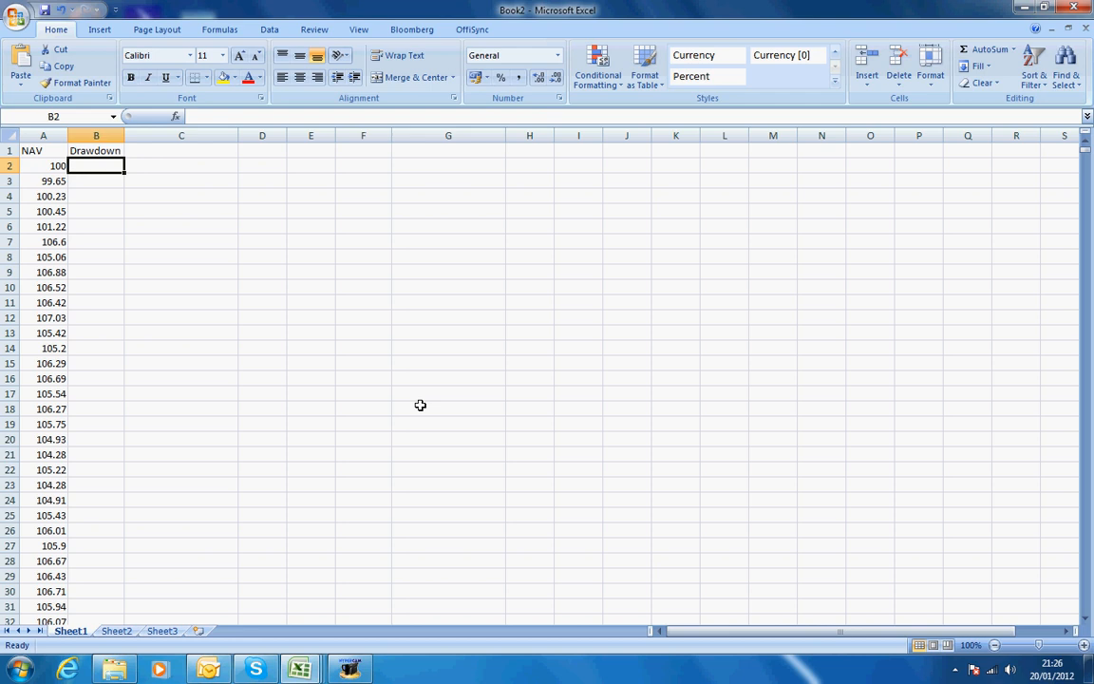
Enter 0 in B2 and the drawdown formula =A3/MAX($A$2:A2)-1 in B3
text(0)
click(96, 180)
text(=)
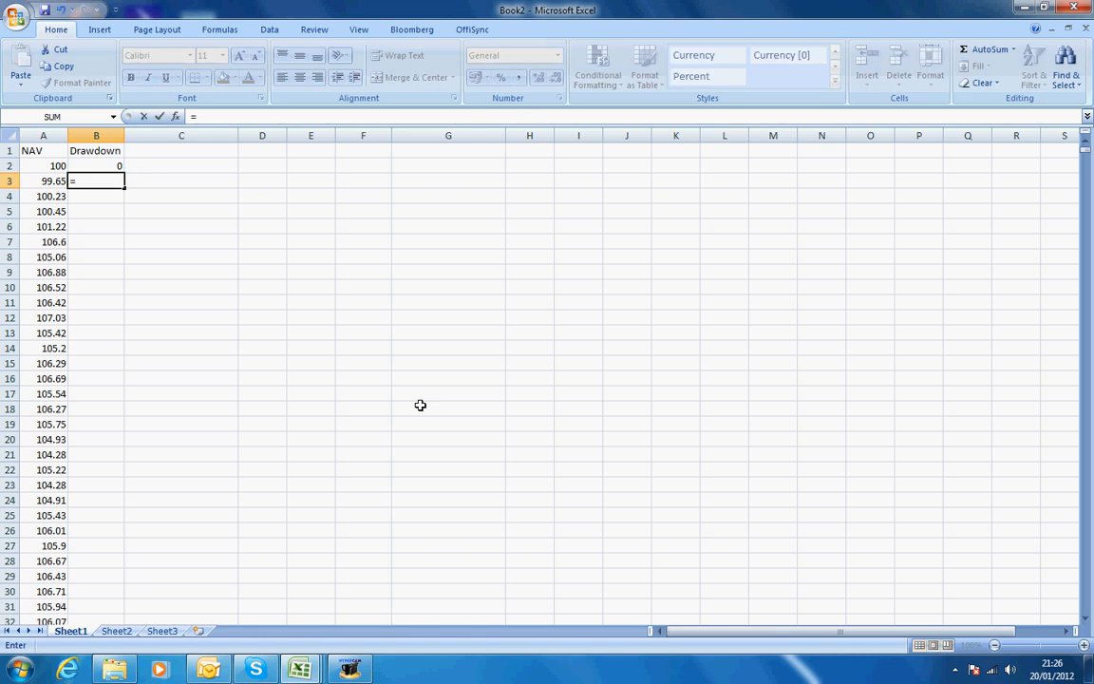
text(A3/)
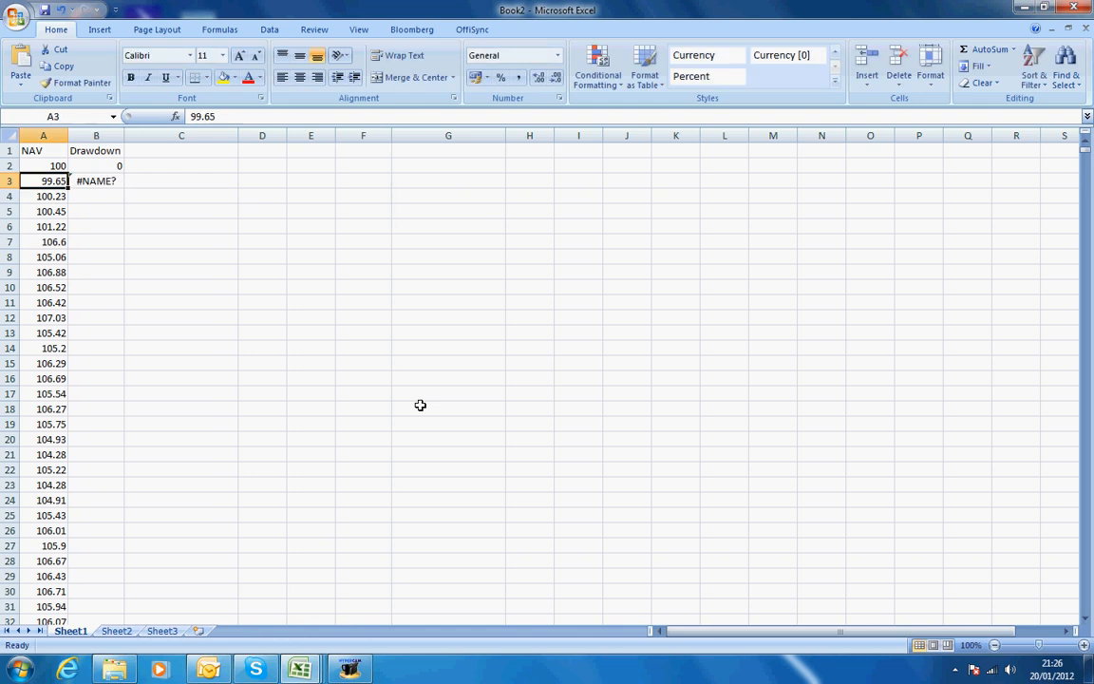
text(=A3/max()
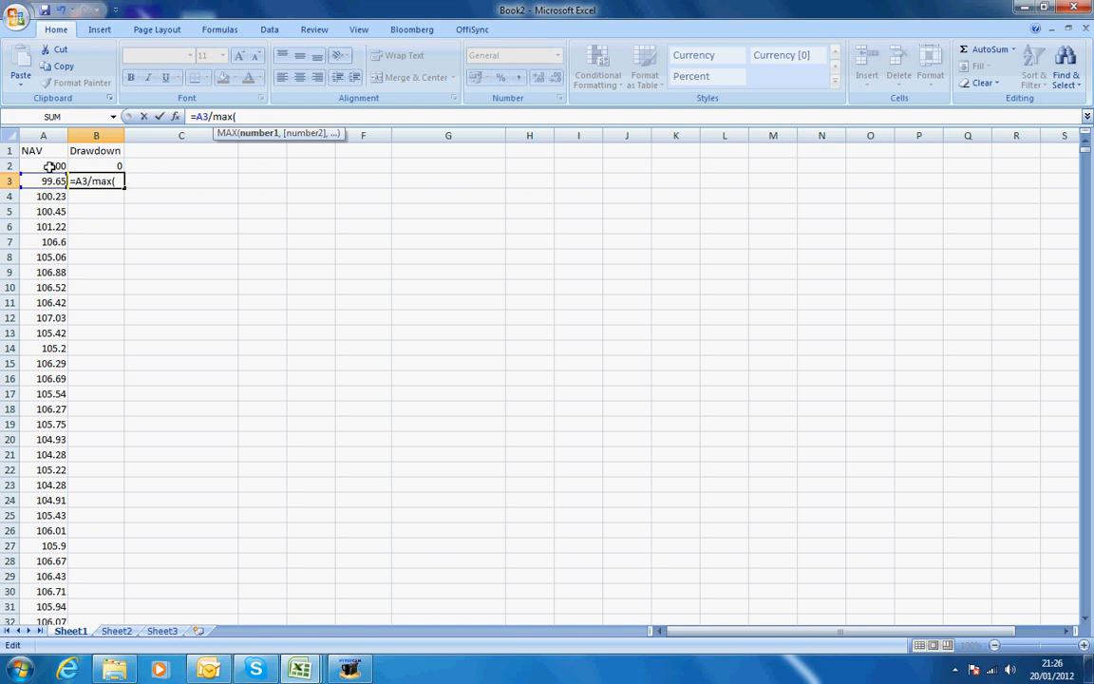
click(43, 166)
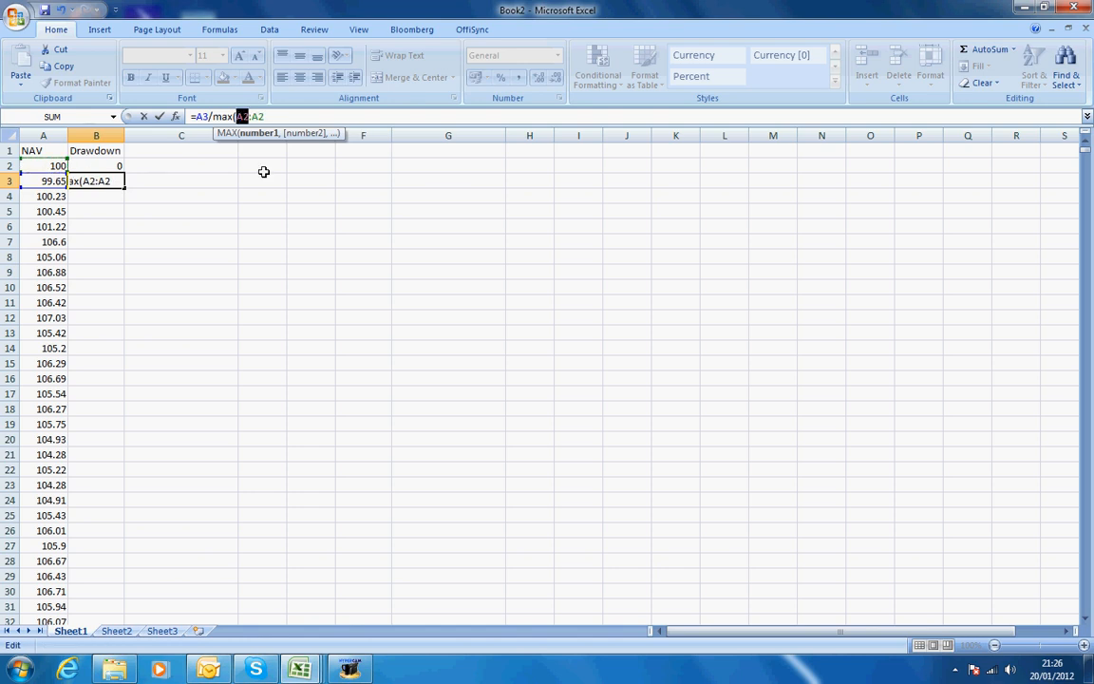
key(f4)
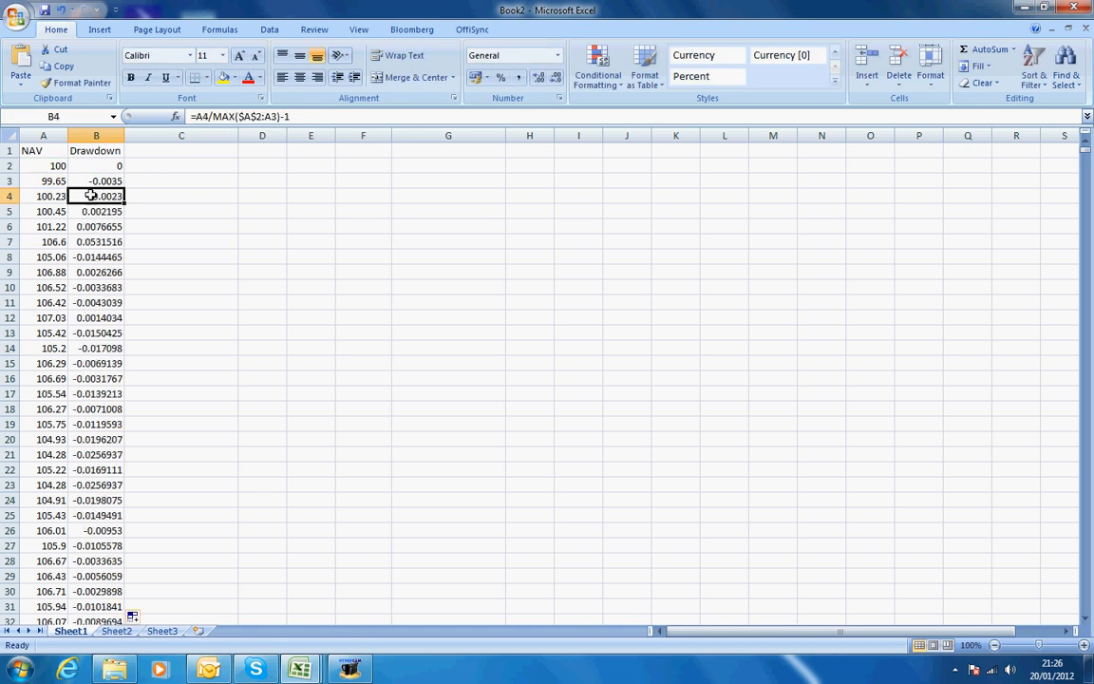
click(43, 195)
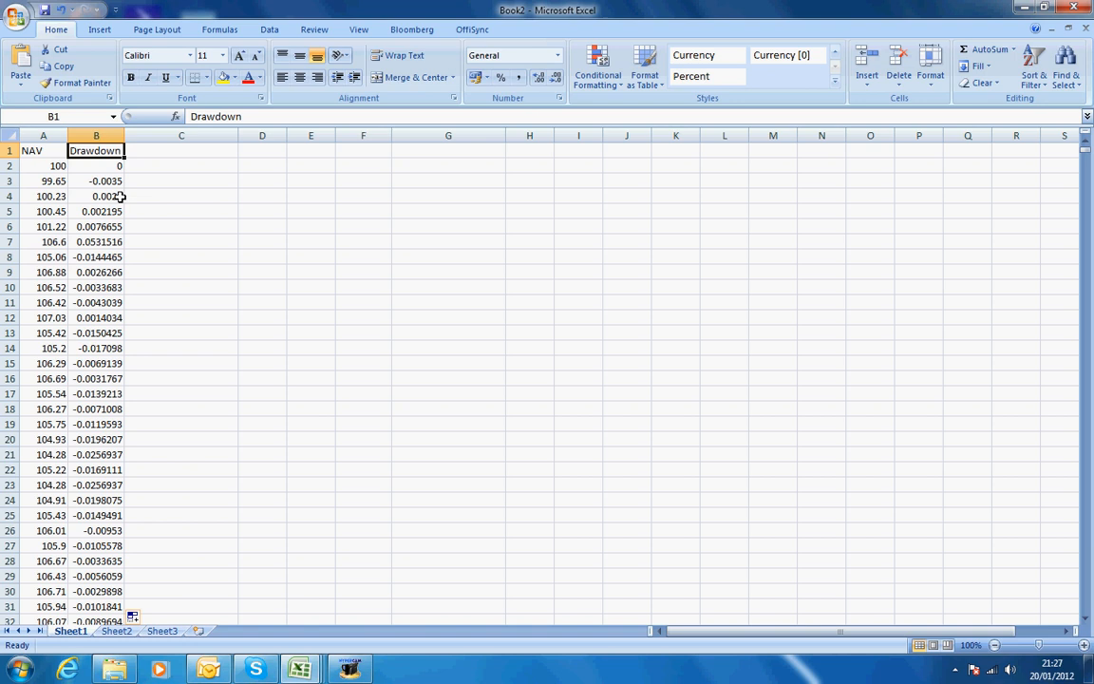
click(180, 150)
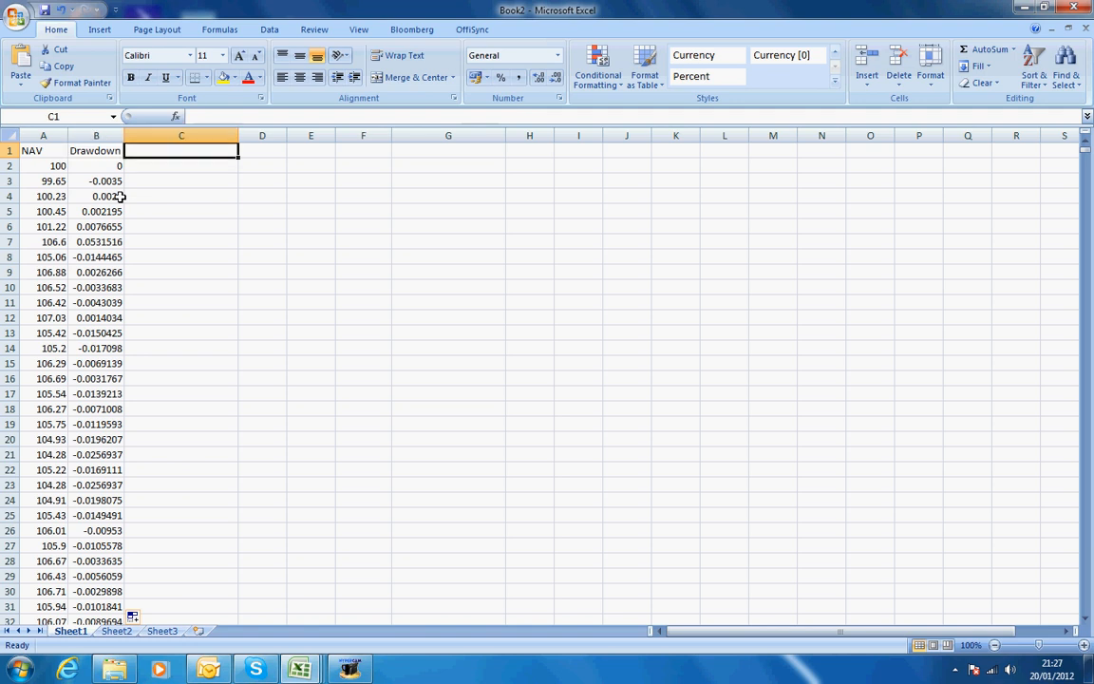
text(Maximum Drawdown)
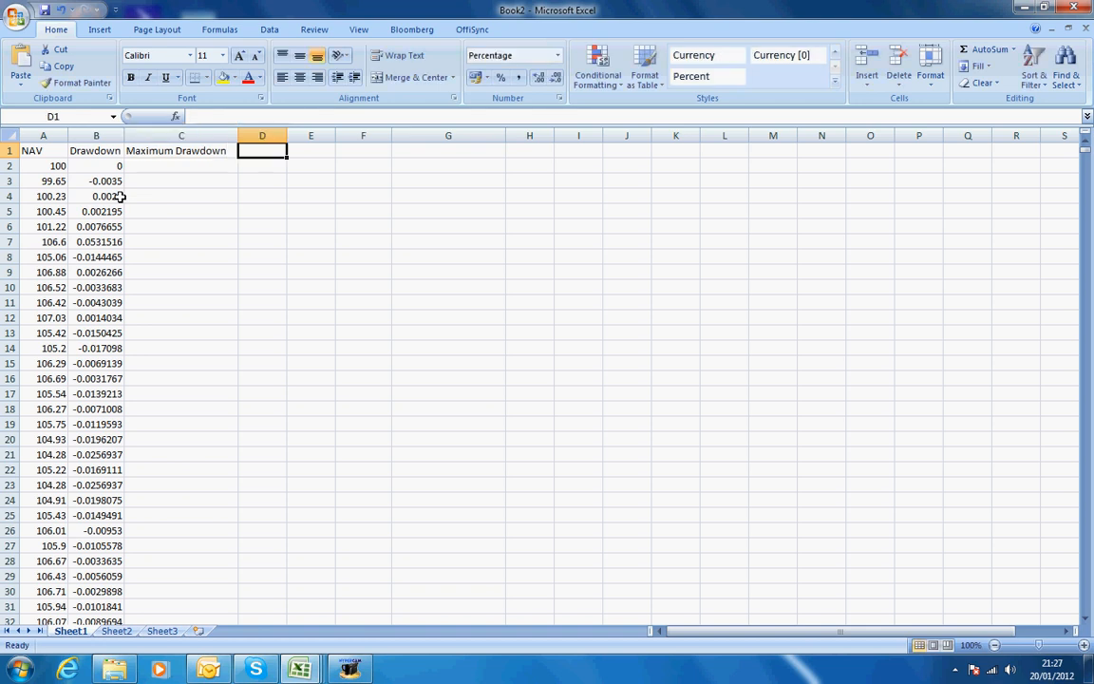
Enter =MIN over the Drawdown column beside the Maximum Drawdown label, showing -7.09%
text(=min()
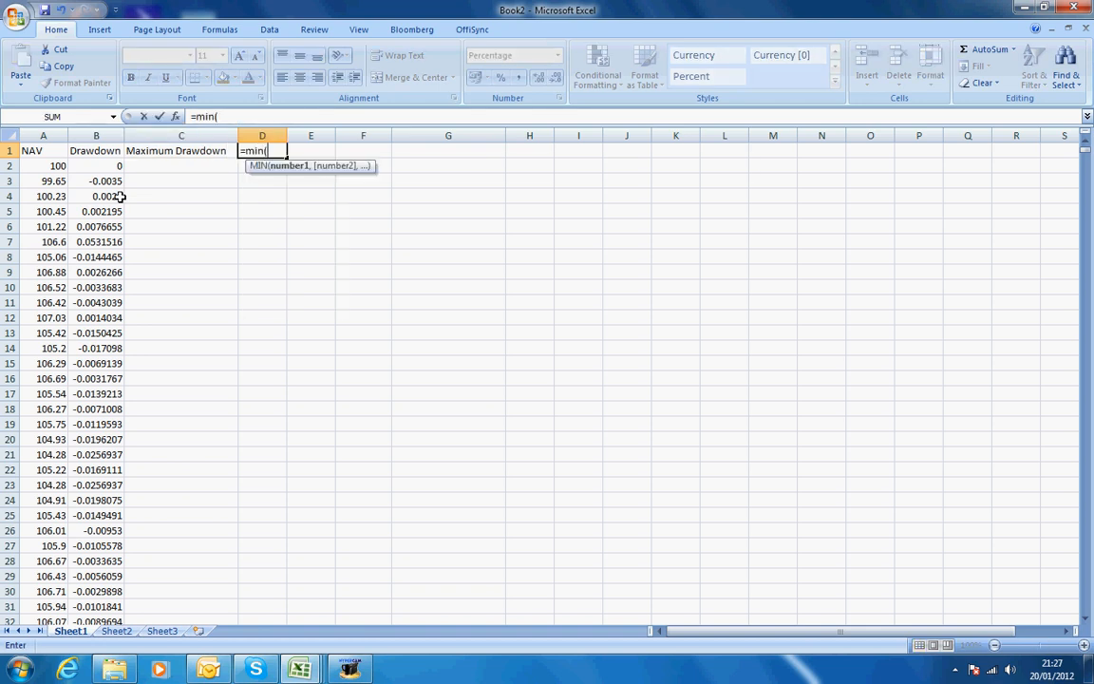
click(96, 165)
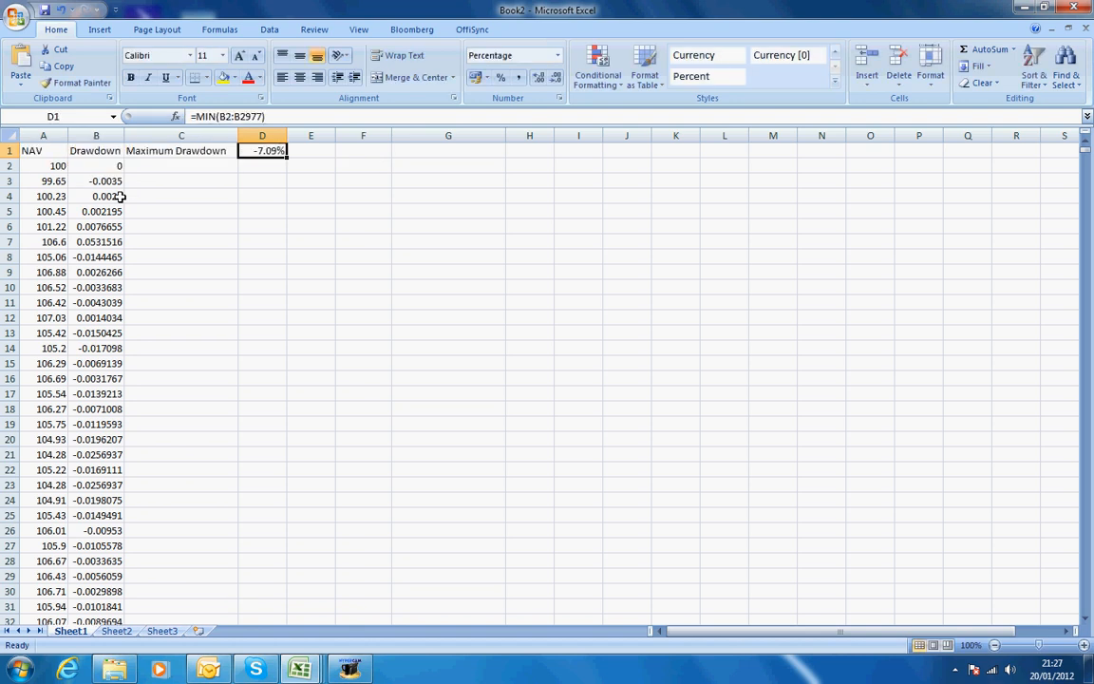
click(96, 150)
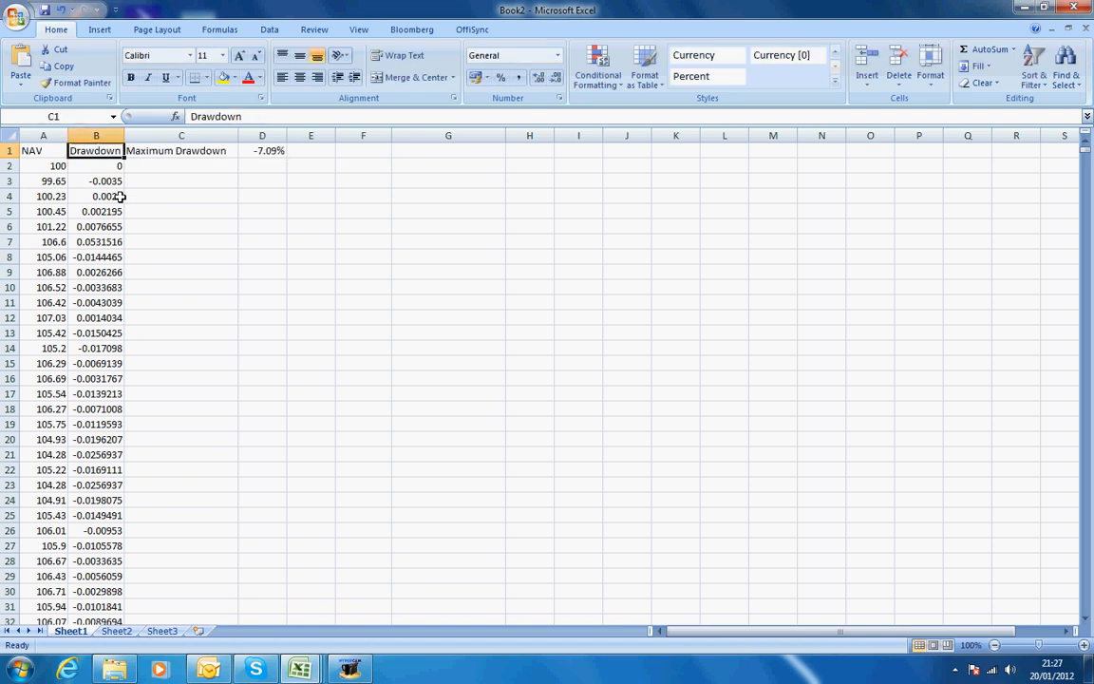
click(43, 150)
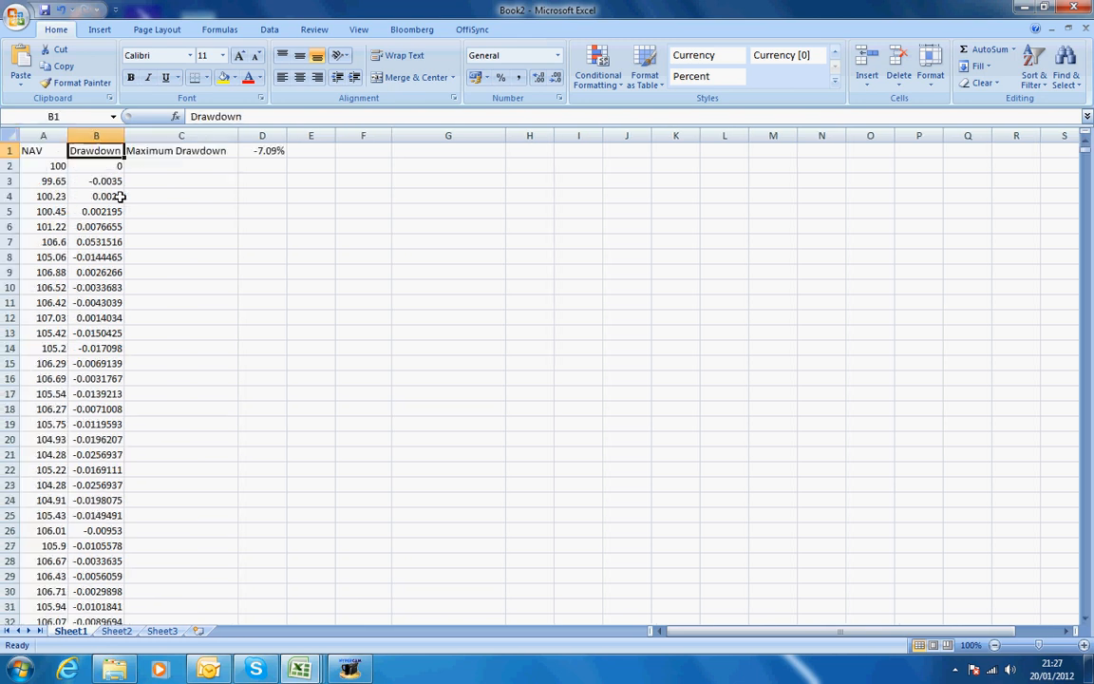
click(263, 150)
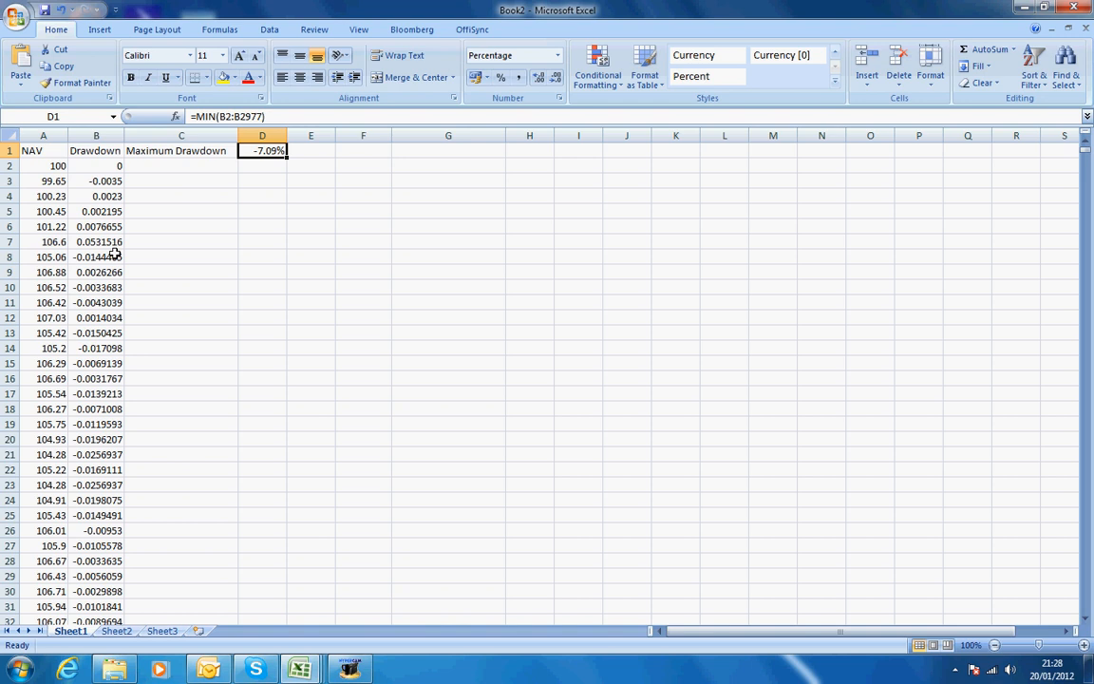
mouse_move(152, 246)
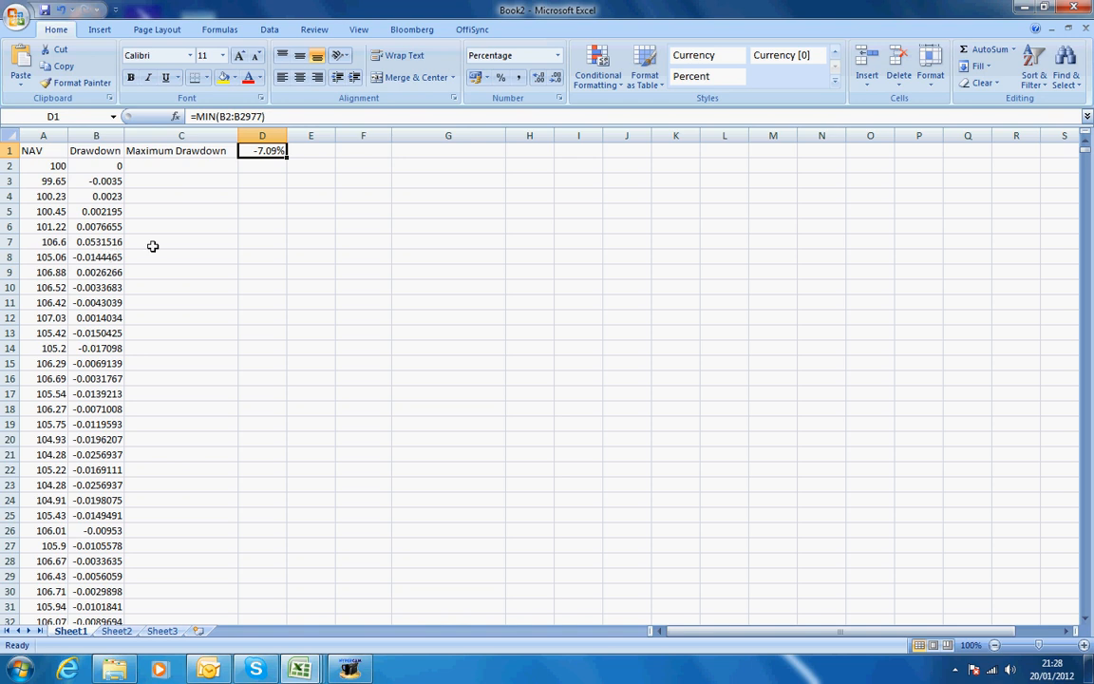
mouse_move(439, 492)
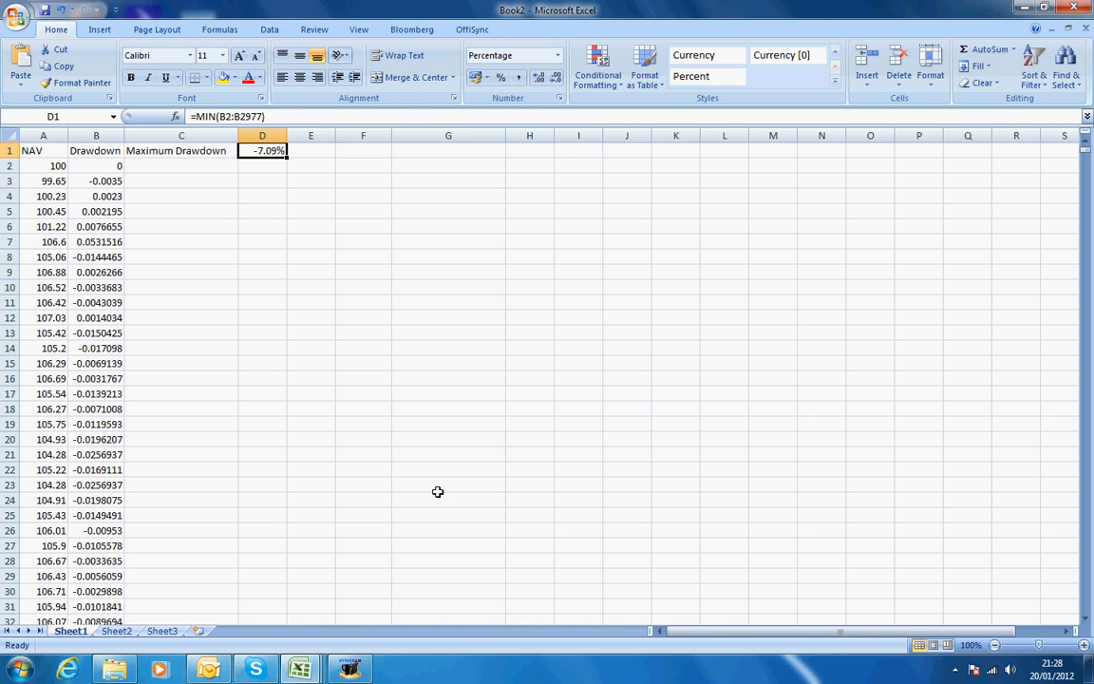
mouse_move(435, 491)
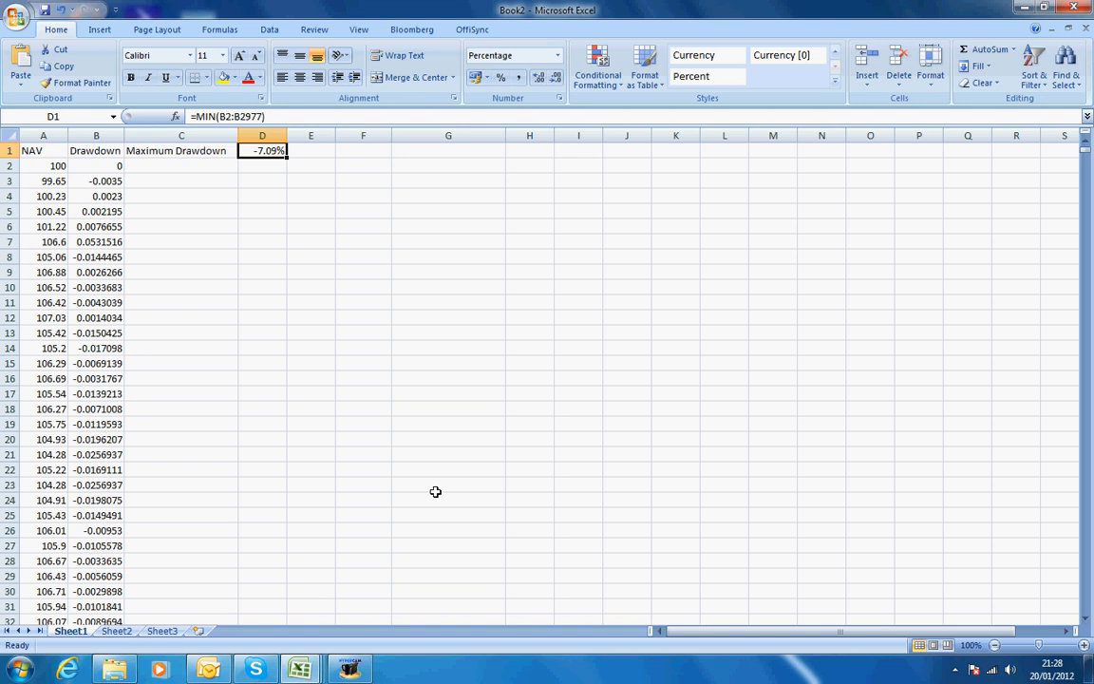